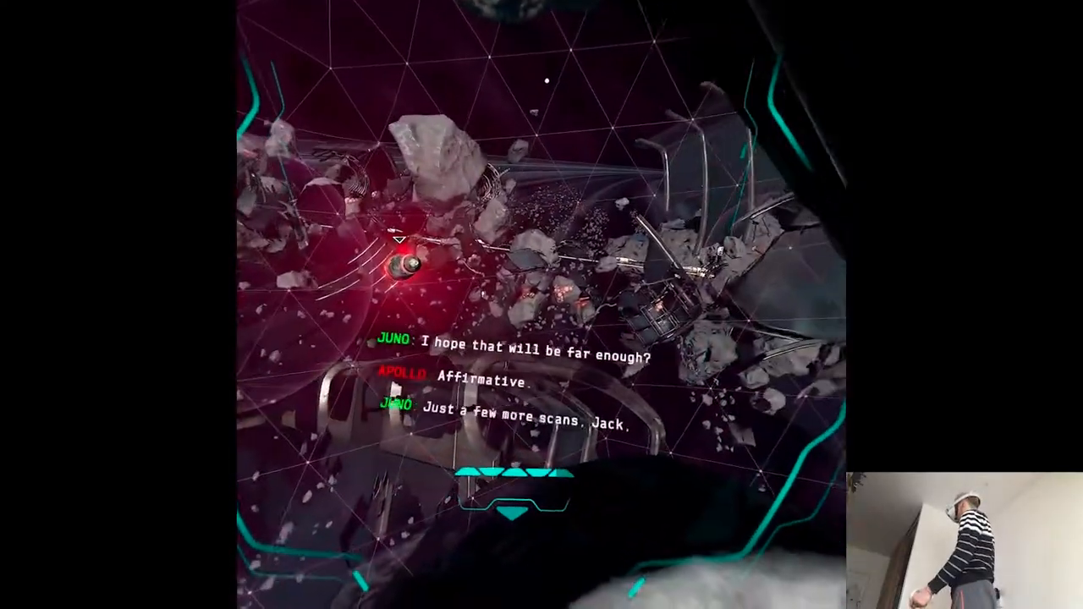
{"action": "mouse_move", "coordinate": [541, 305]}
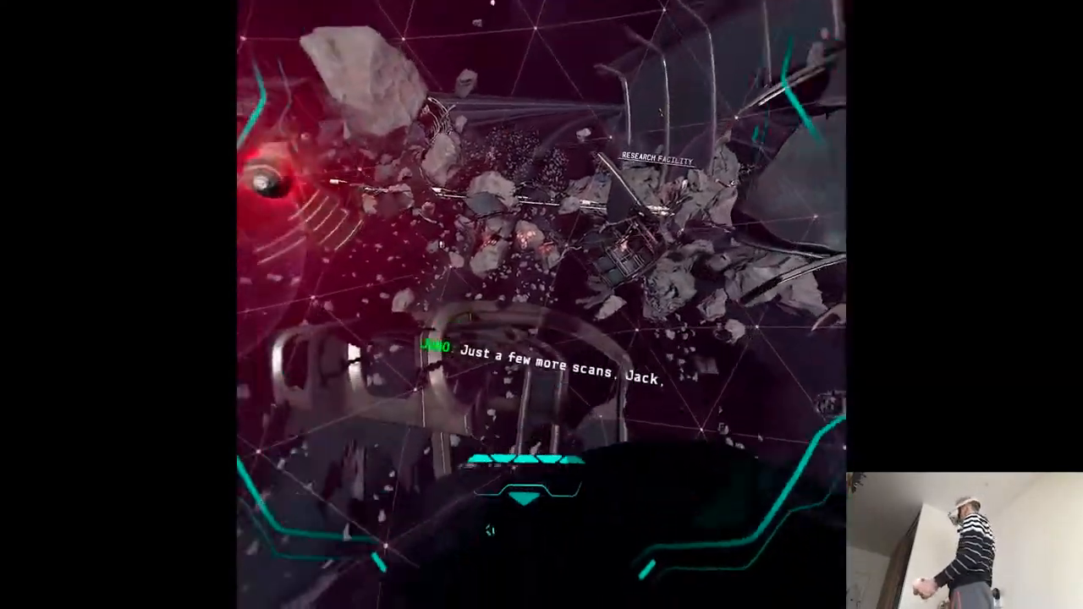